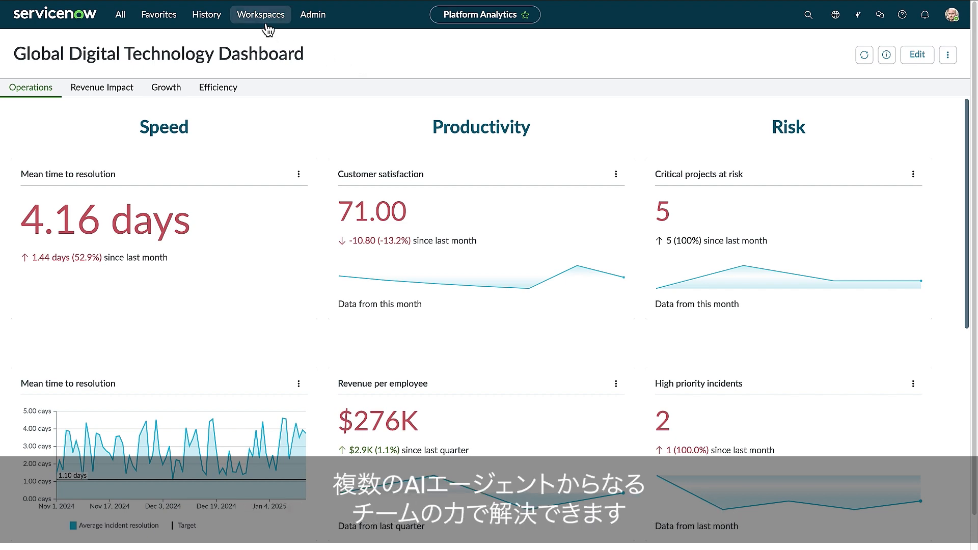
Switch to Service Operations Workspace and open incident INC0010566 for recording software.
click(260, 13)
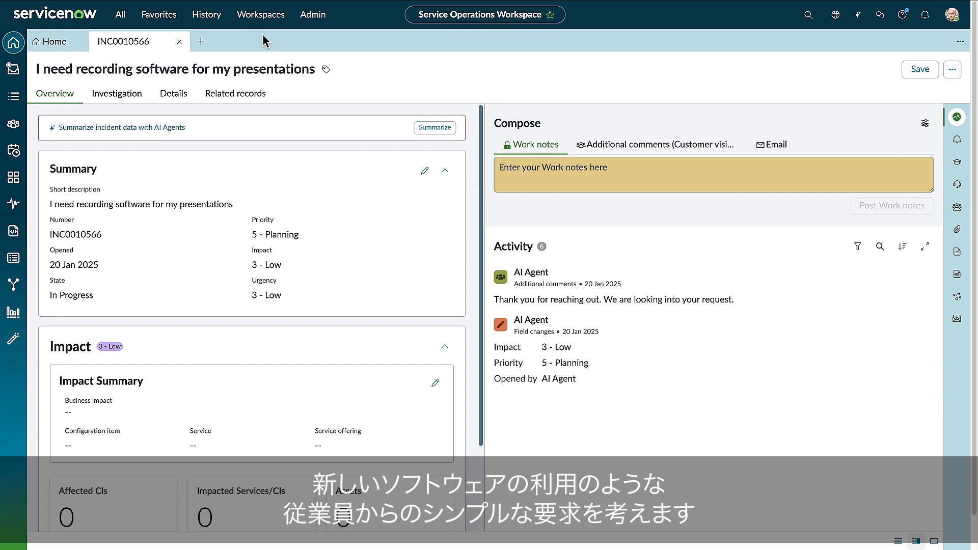
mouse_move(190, 86)
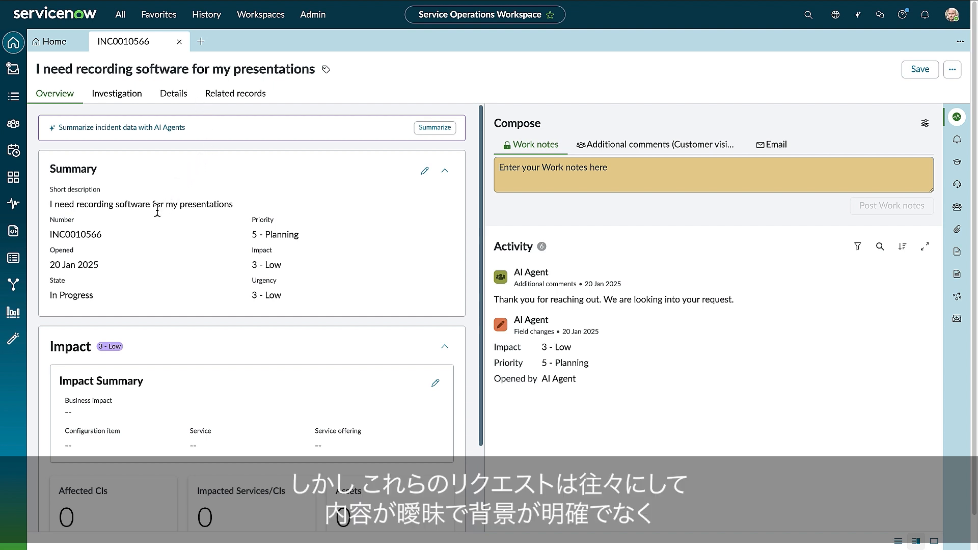
mouse_move(343, 284)
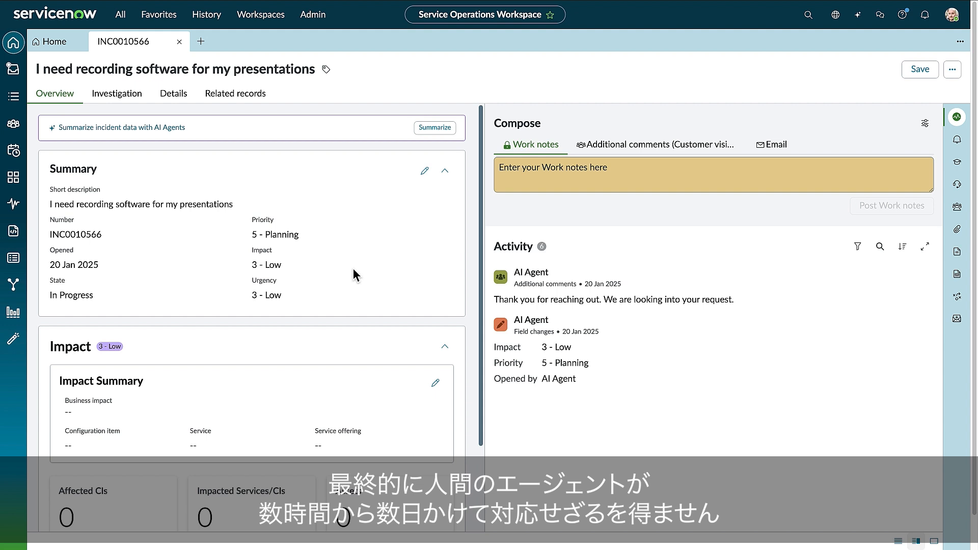
mouse_move(847, 61)
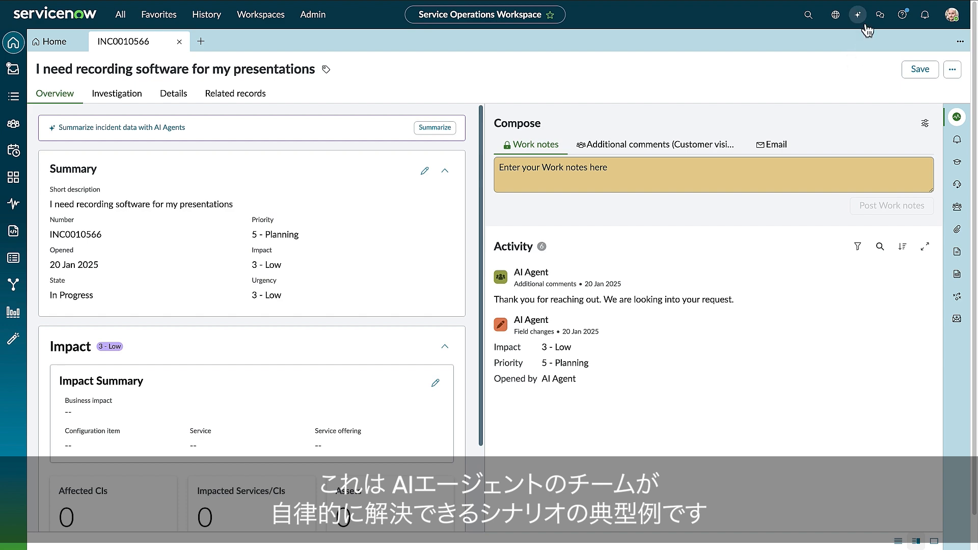
Send 'approve' in Now Assist to approve the Camtasia Essentials 6 licensing plan.
click(857, 14)
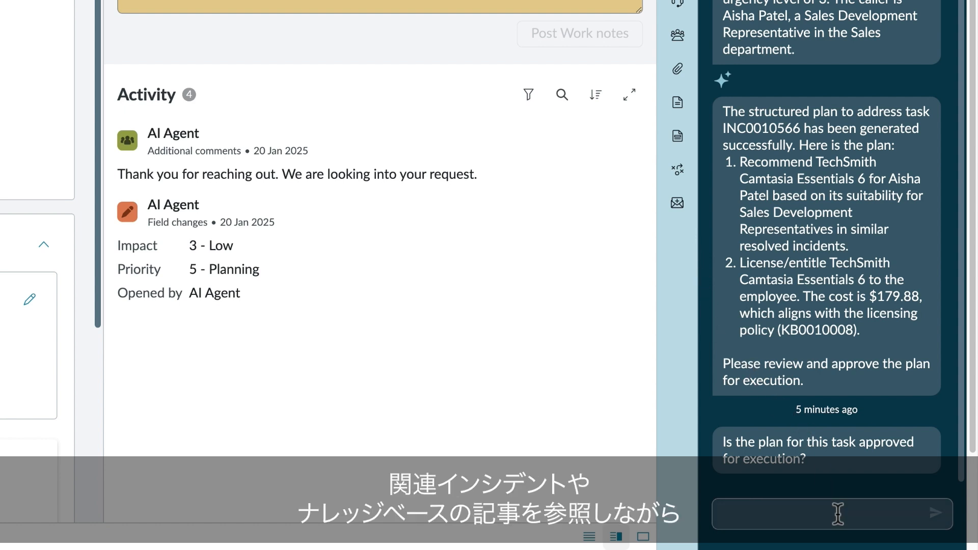
text(a)
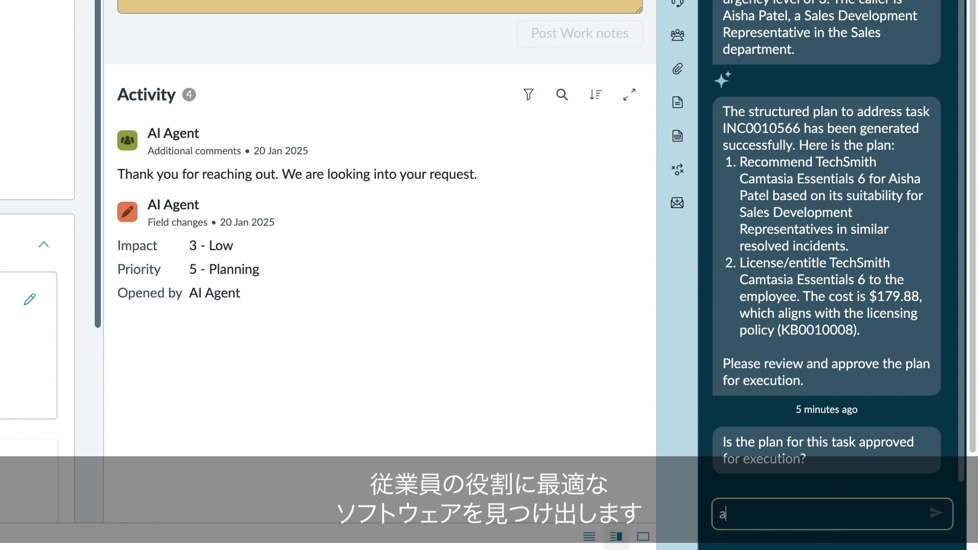
text(pprove)
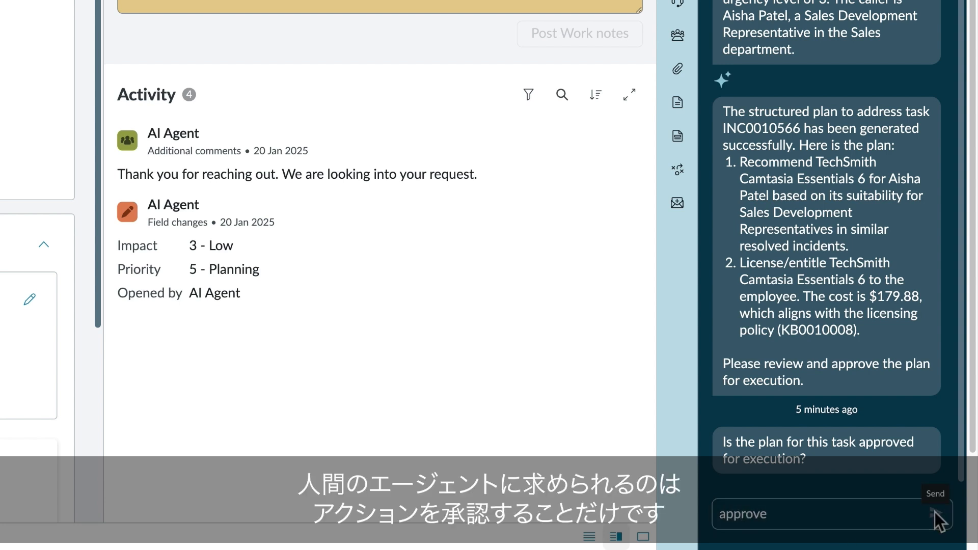
click(934, 513)
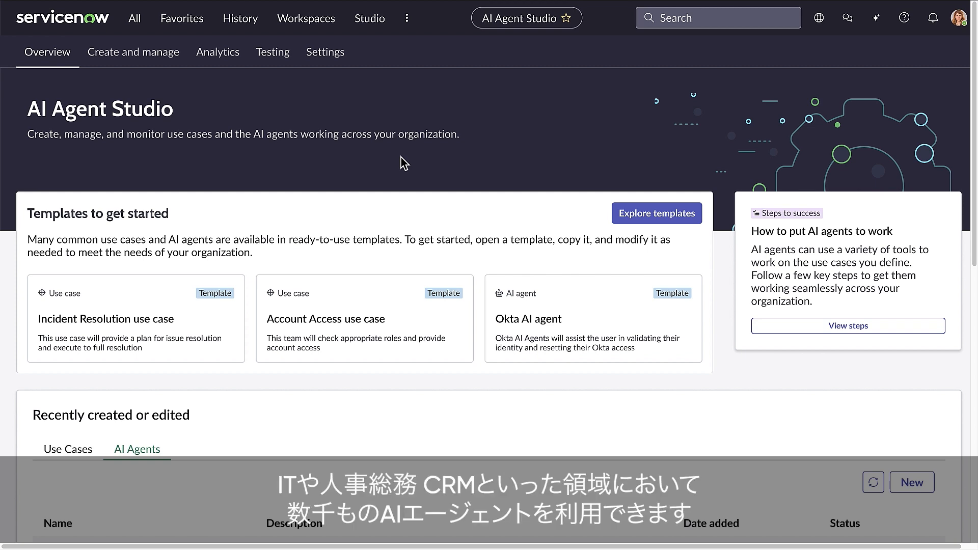
mouse_move(235, 379)
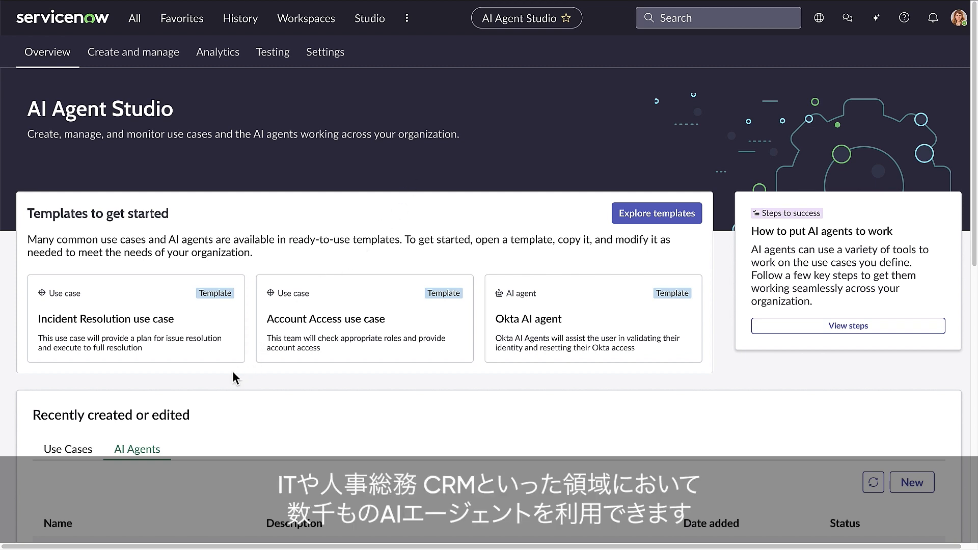
mouse_move(535, 375)
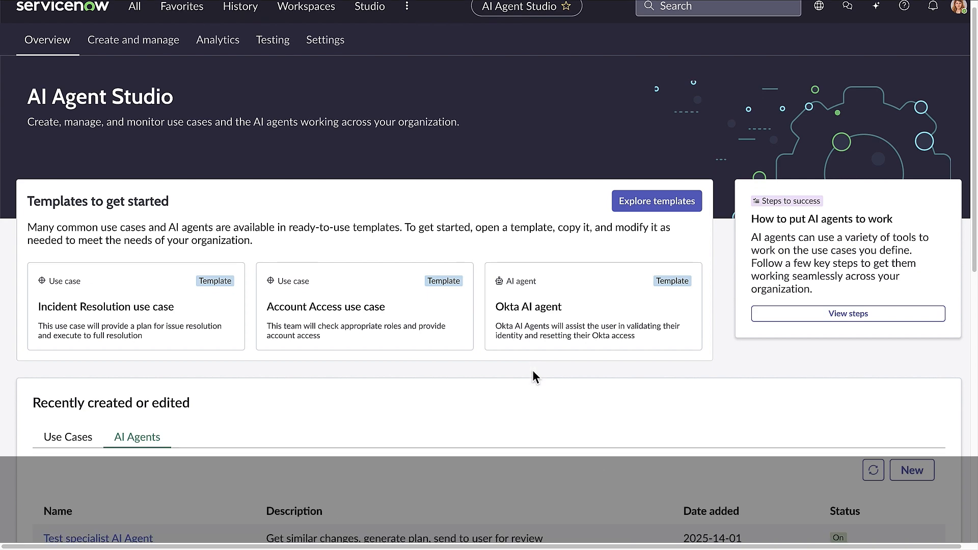
Scroll the AI Agent Studio overview to the recently created or edited AI agents.
scroll(down, 3)
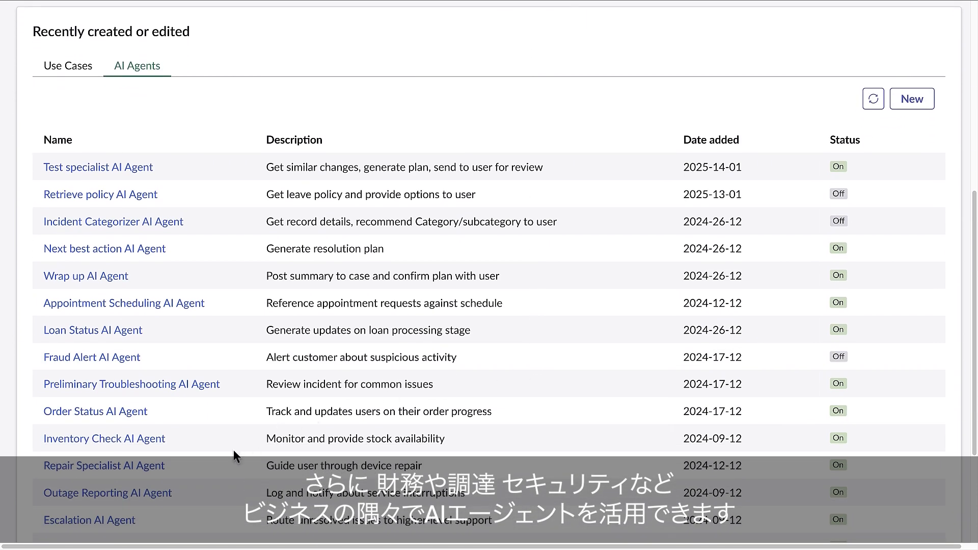
mouse_move(213, 340)
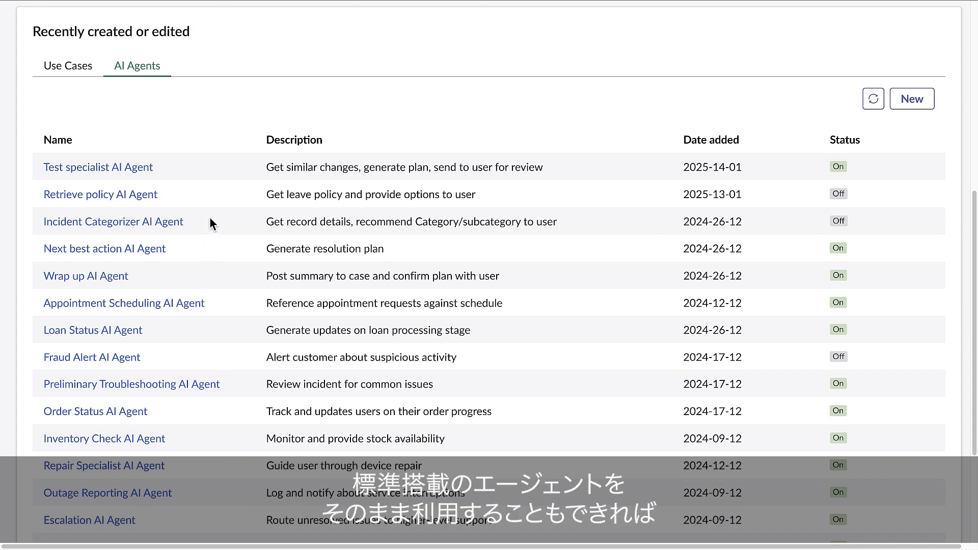
mouse_move(394, 45)
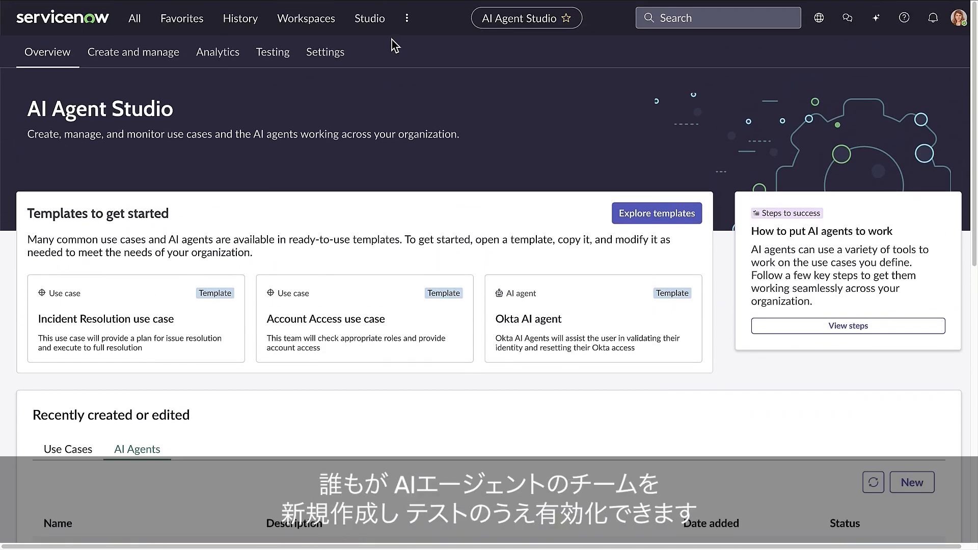
mouse_move(567, 217)
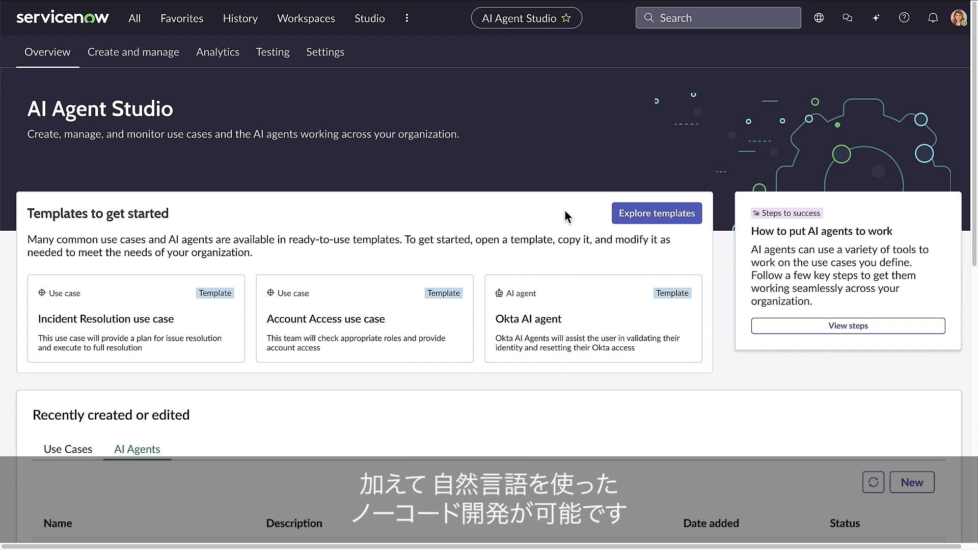
mouse_move(422, 252)
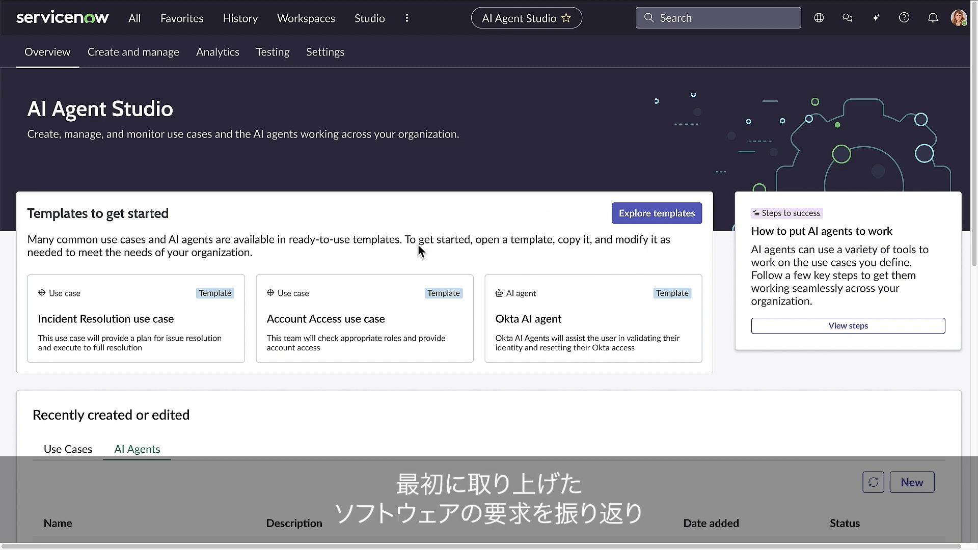
mouse_move(223, 322)
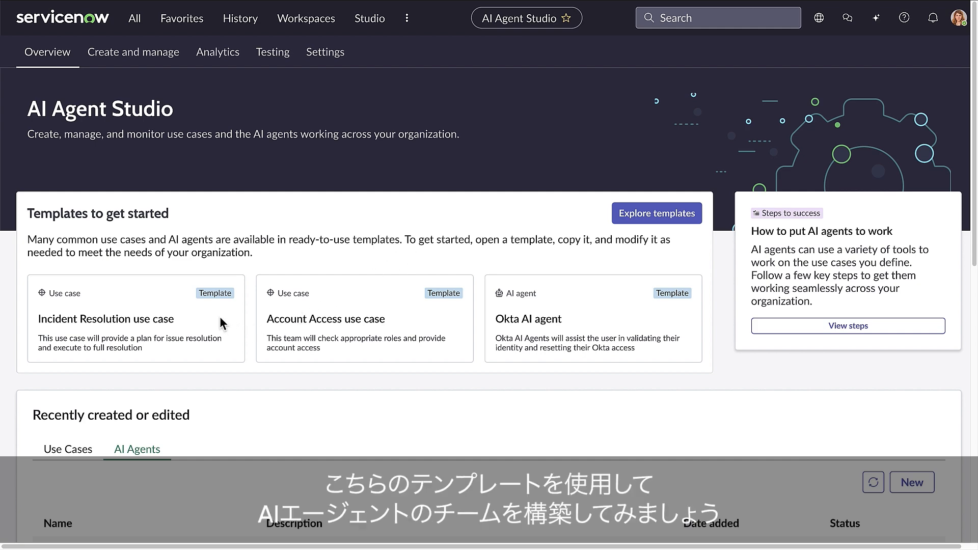
Open Incident Resolution and scroll through its instructions to the Research and Wrap Up agents.
click(134, 318)
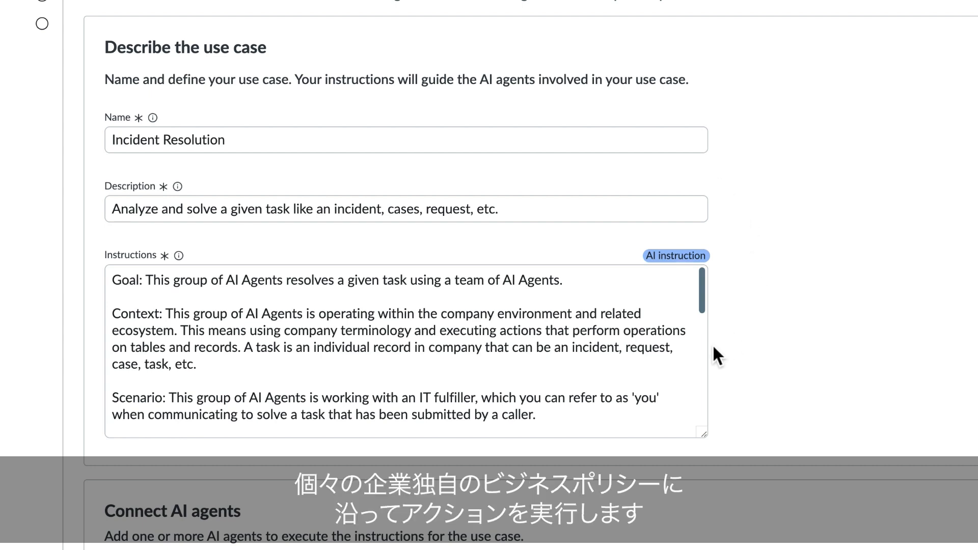
scroll(down, 3)
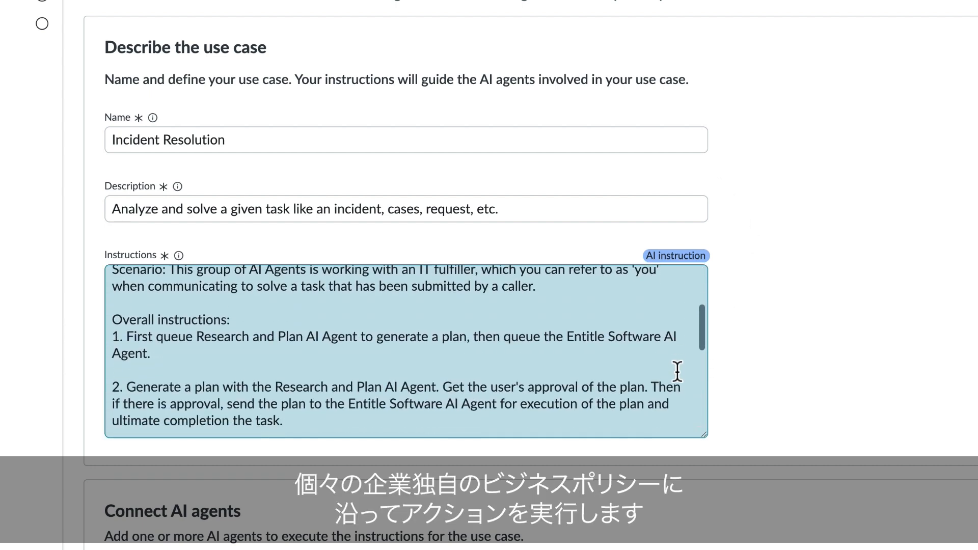
scroll(down, 3)
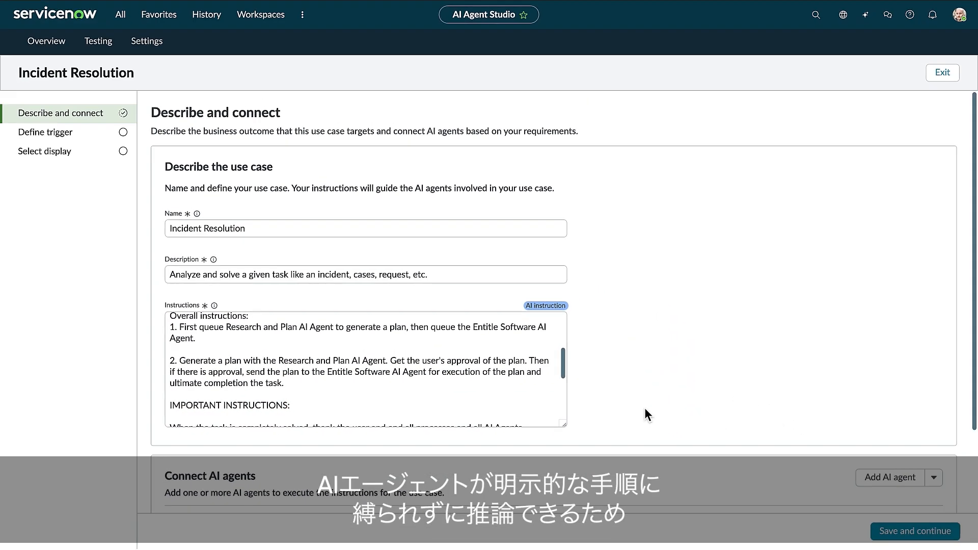
scroll(down, 3)
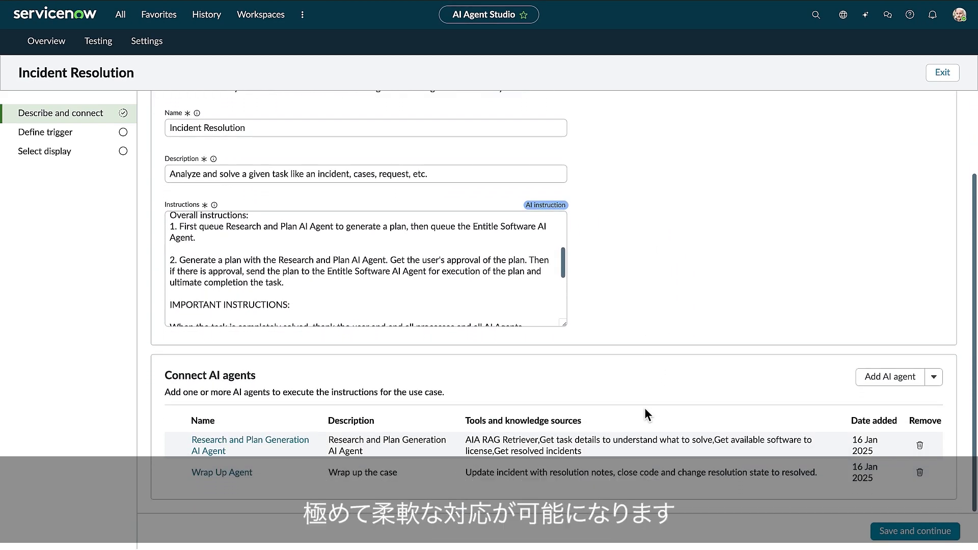
mouse_move(941, 399)
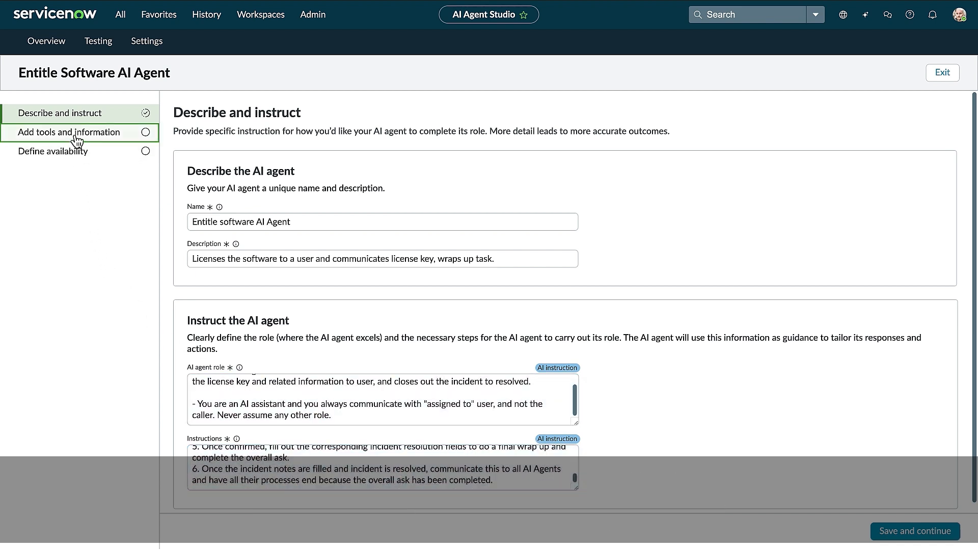
Show the Entitle Software agent's three flow actions and KB-article retrieval source.
click(68, 131)
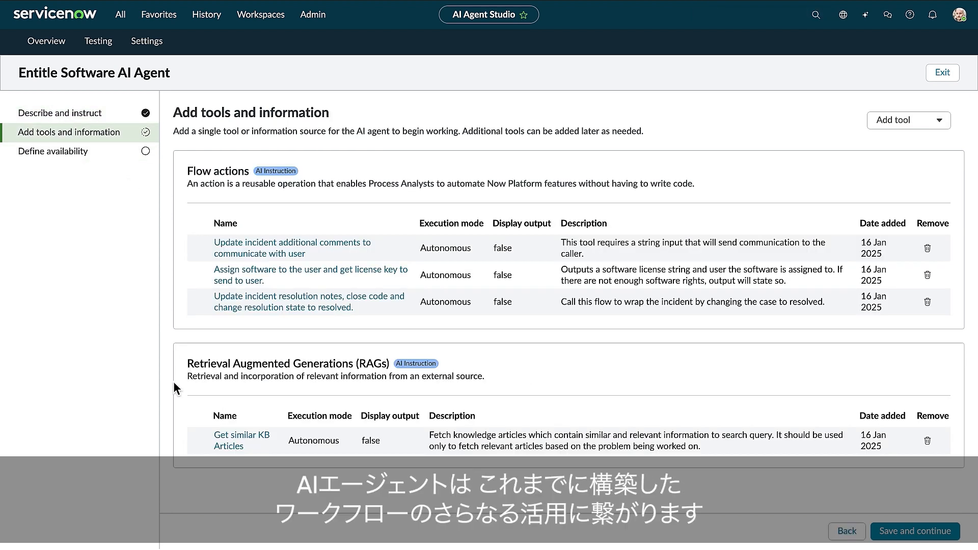
mouse_move(294, 275)
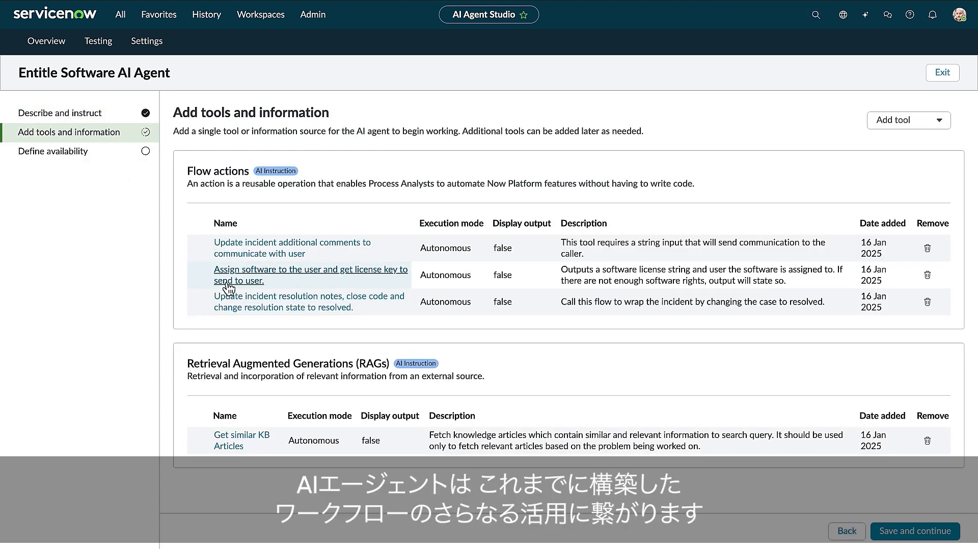
click(311, 274)
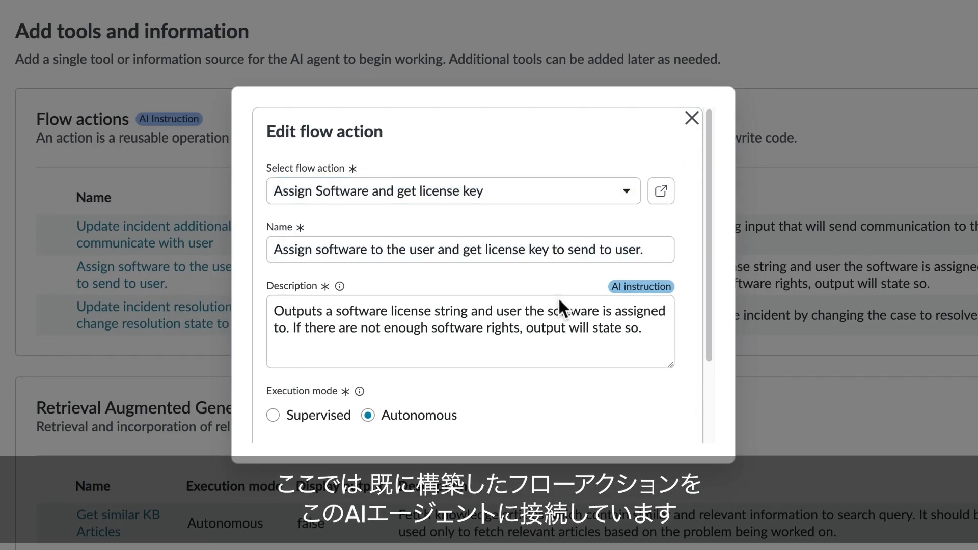
click(467, 331)
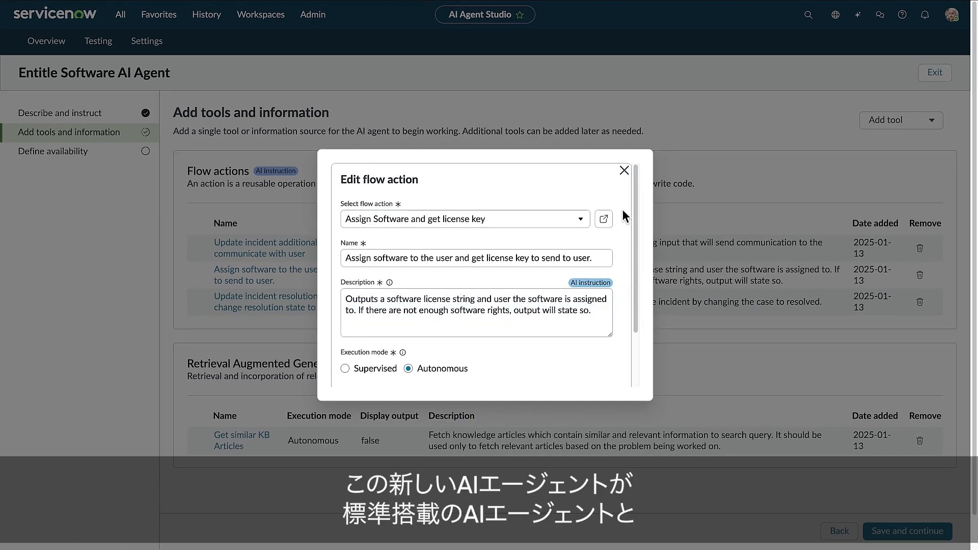
click(623, 170)
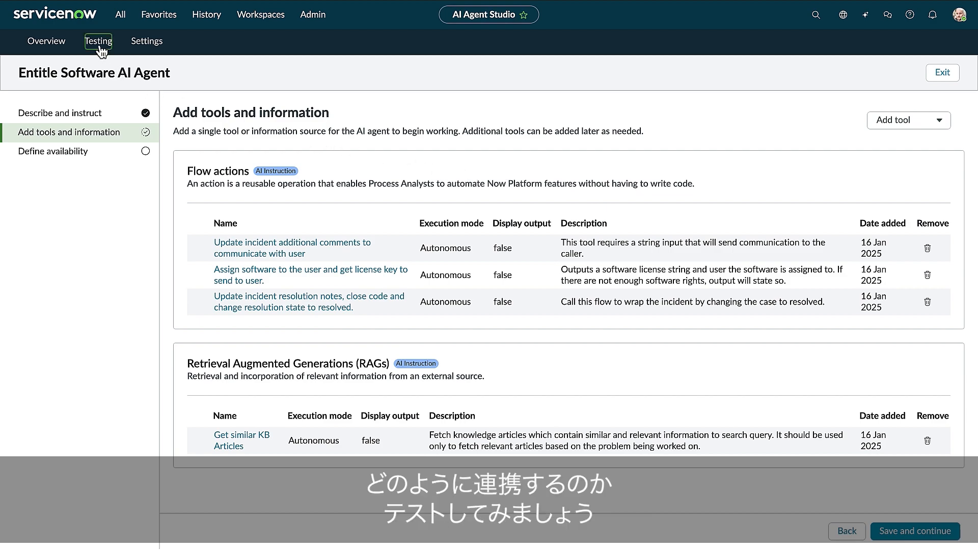
Run the Incident Resolution test on incident INC0010566 from the Testing page.
click(98, 41)
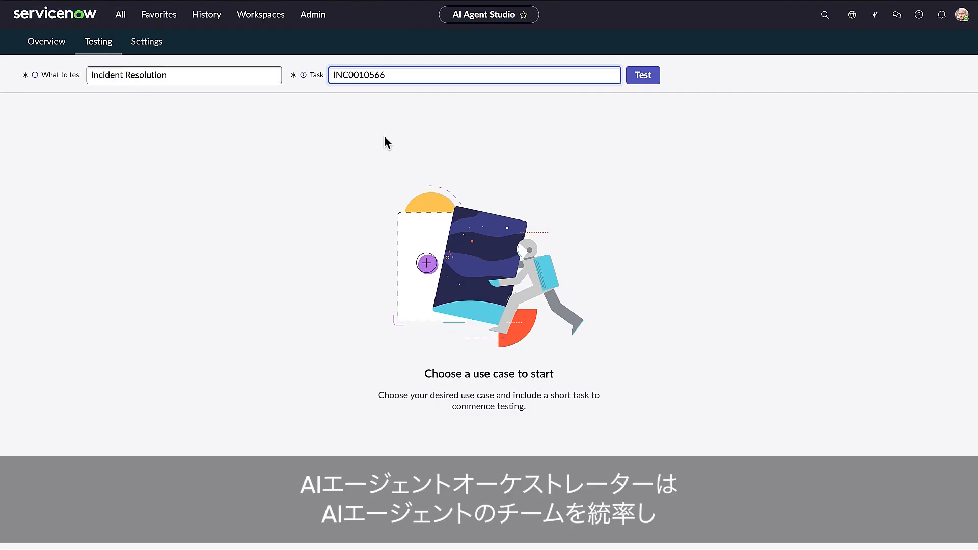
click(642, 75)
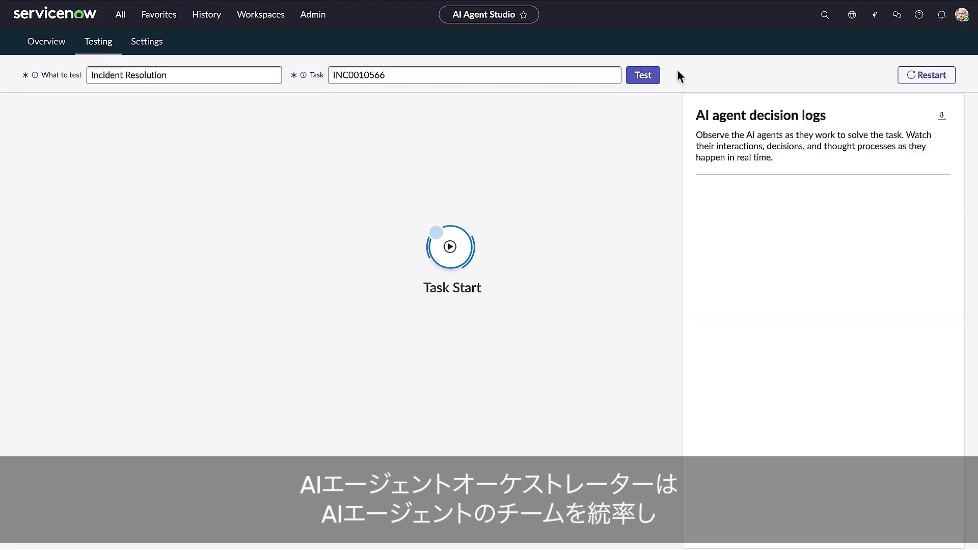
click(642, 75)
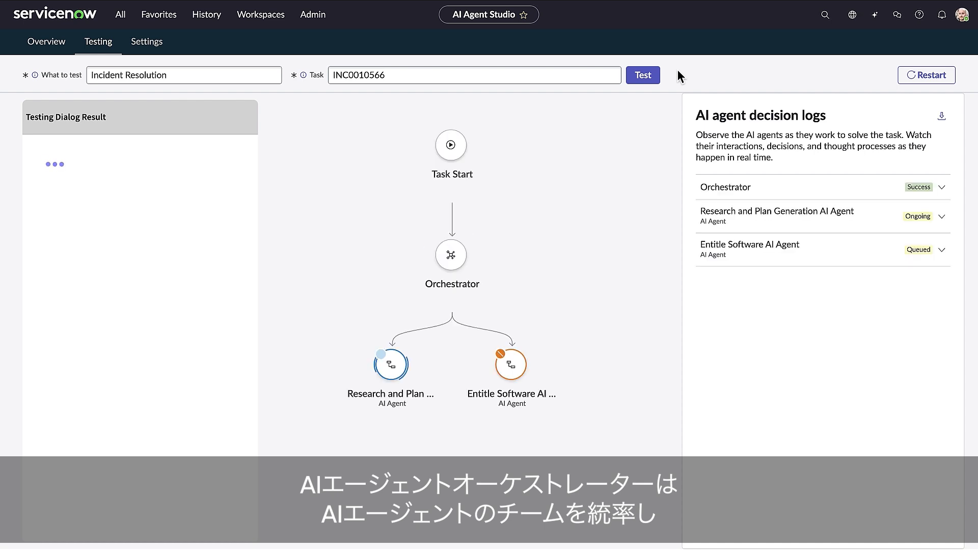